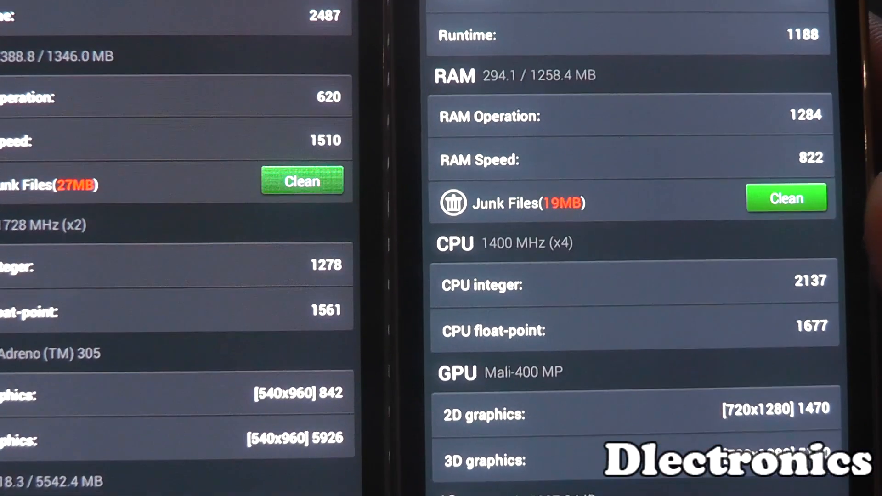
pyautogui.scroll(-3)
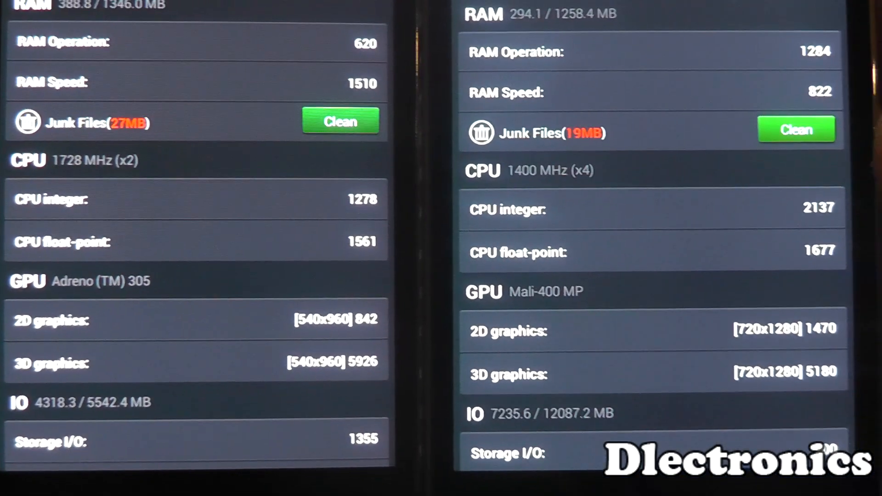